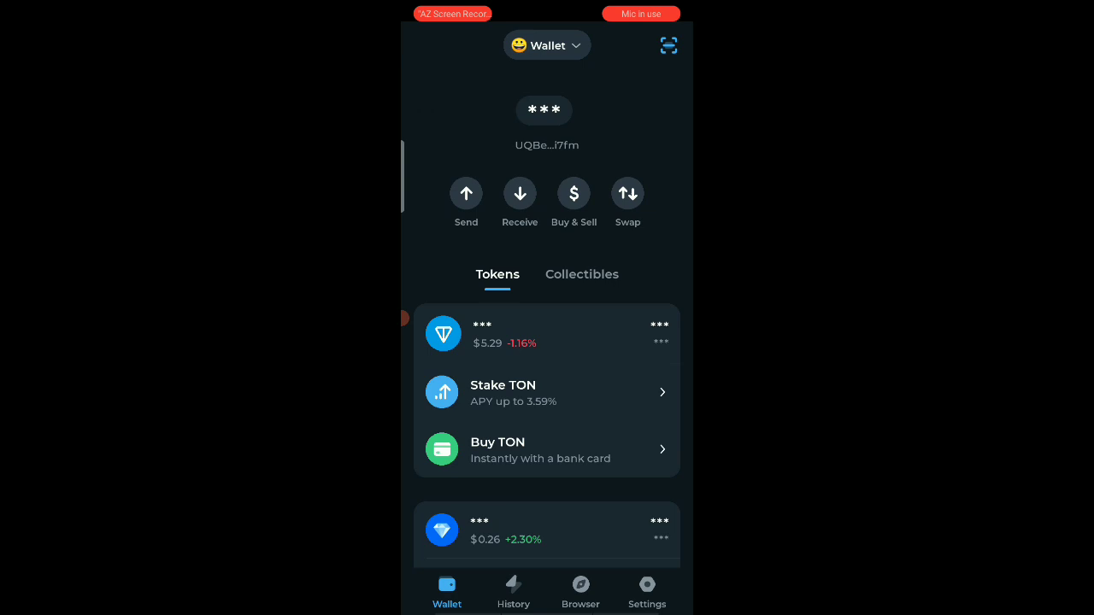
Glance at the Receive screen, return to the wallet and start a Send transfer.
left_click(519, 191)
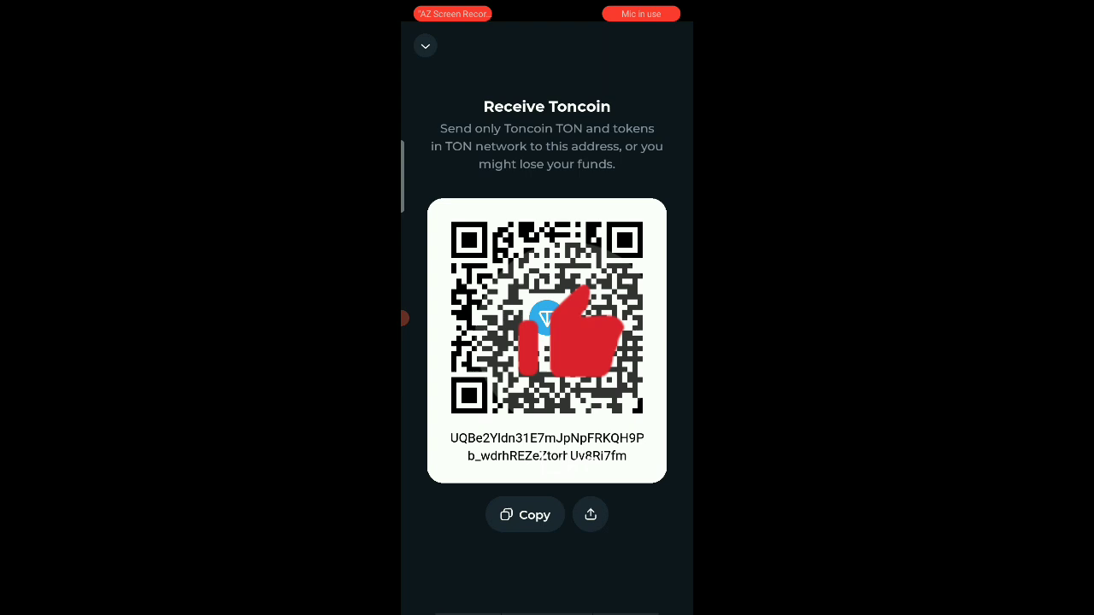
left_click(424, 45)
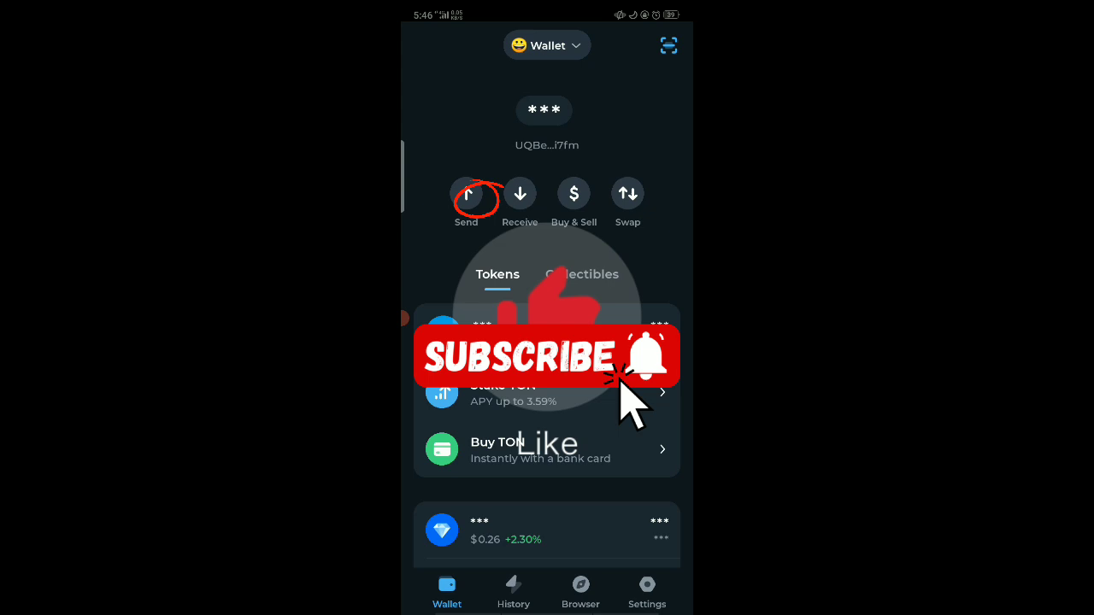
left_click(465, 194)
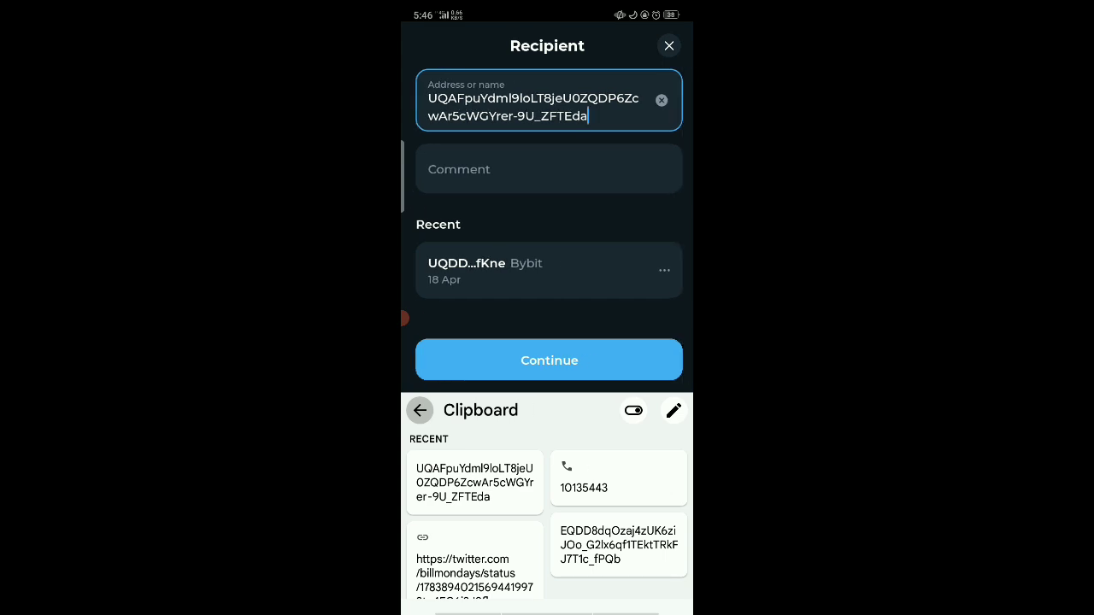
Fill the transfer comment with 'Ton gift', correcting a mistyped letter.
left_click(547, 169)
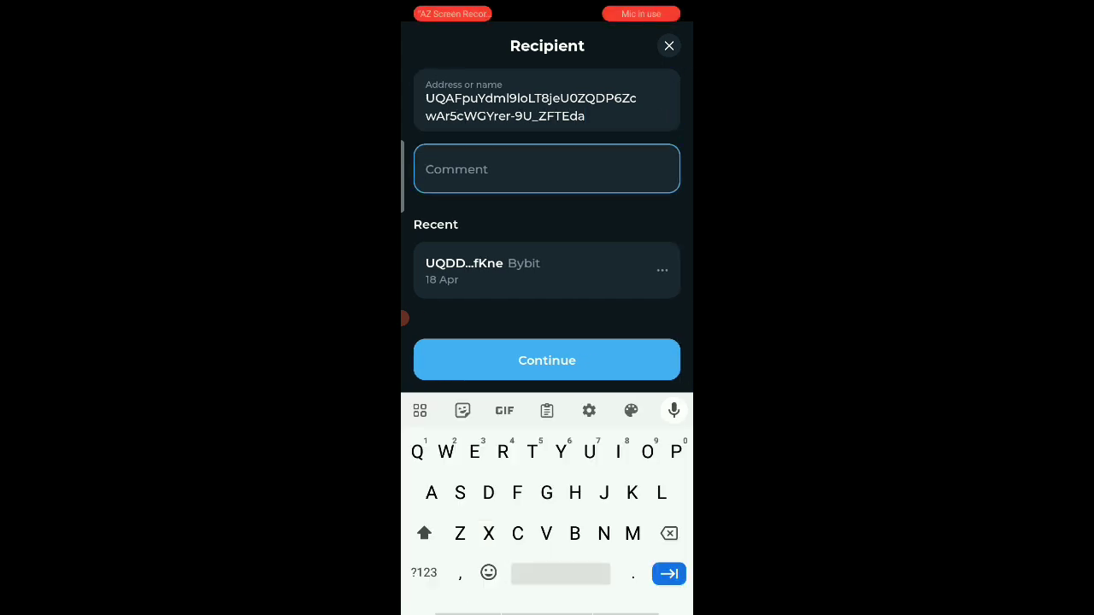
type("Tok")
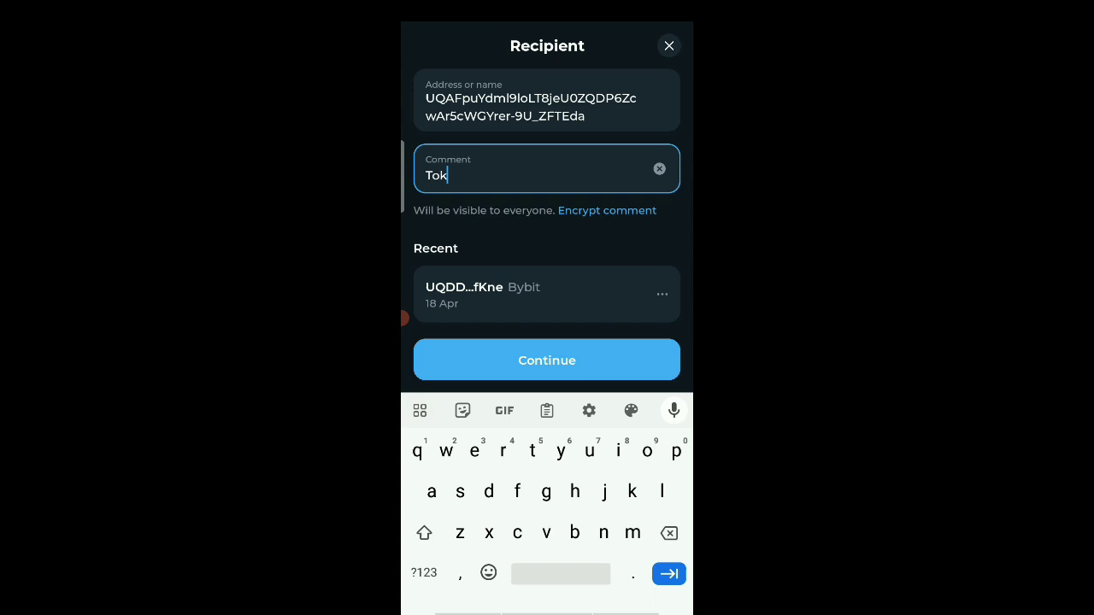
key("Backspace")
type("n gi")
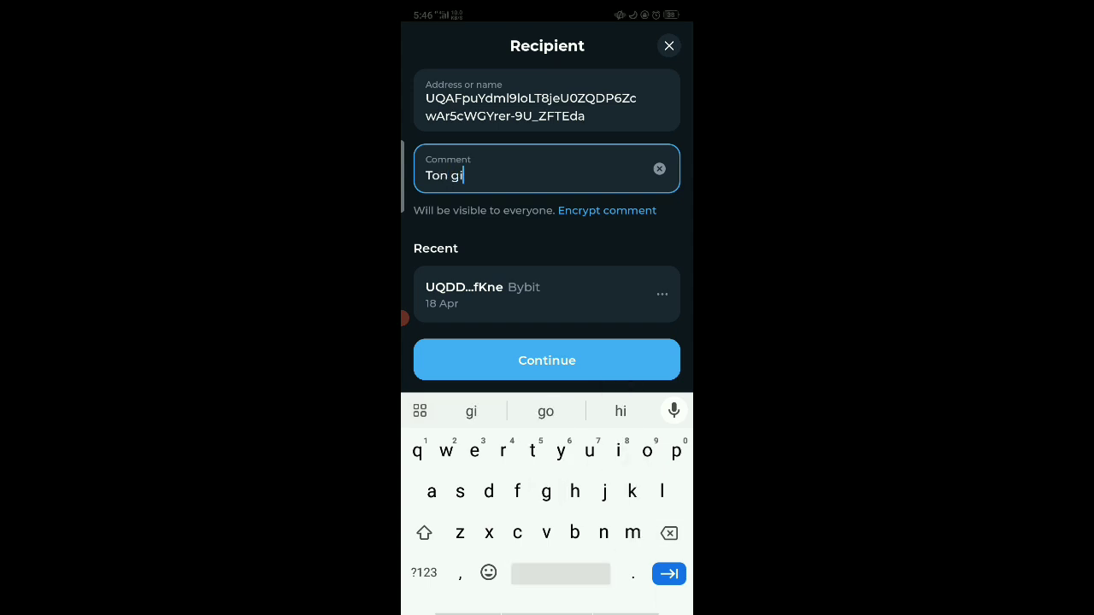
type("ft")
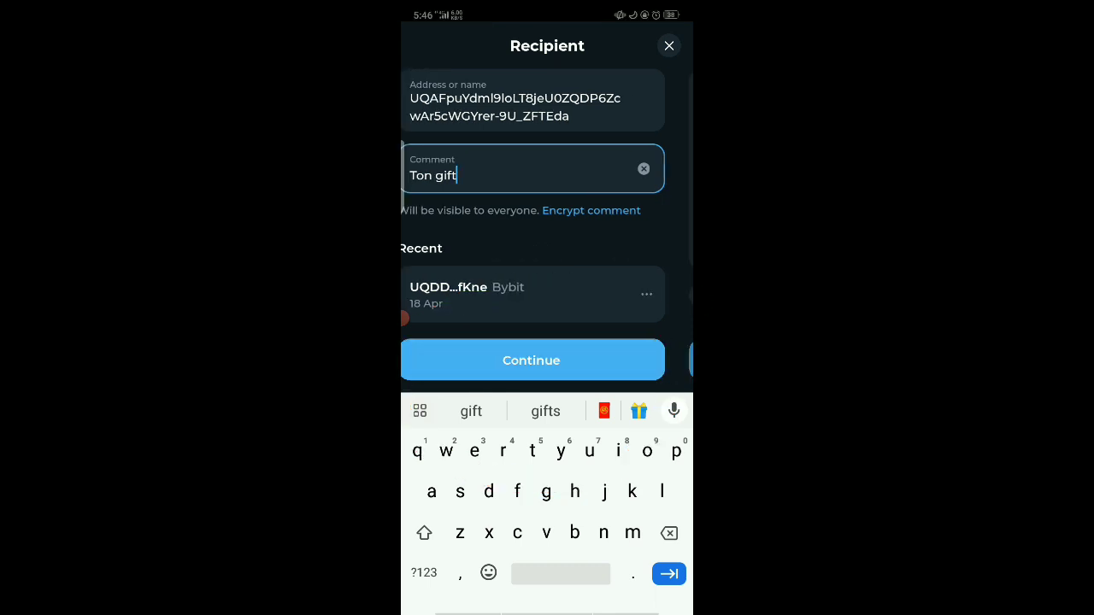
Enter an amount of 0.5 TON and continue to the Confirm action summary.
left_click(532, 359)
type("0.5")
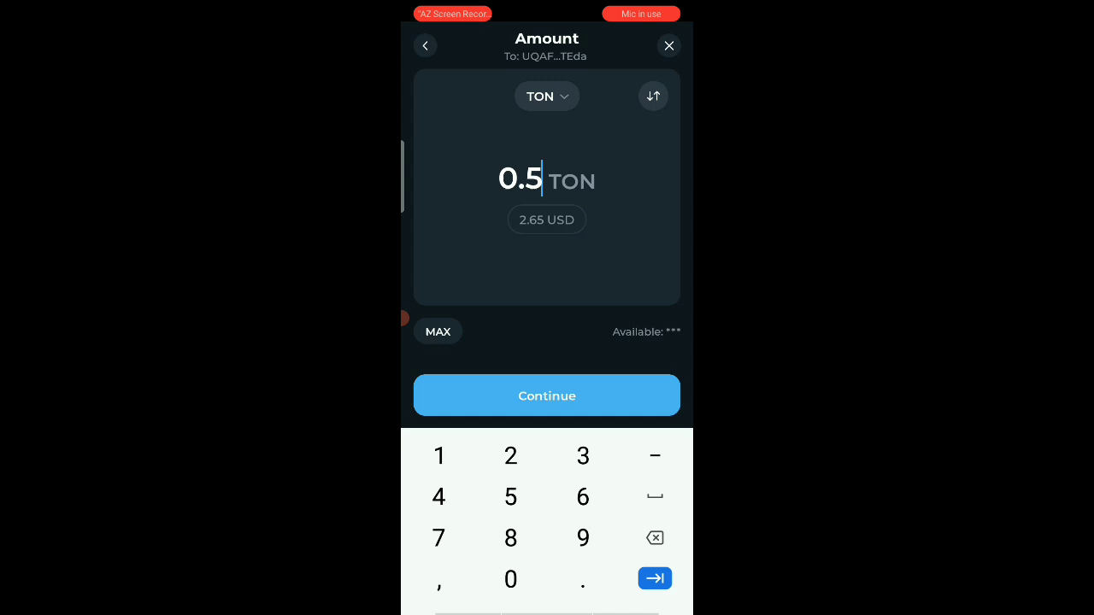
left_click(547, 395)
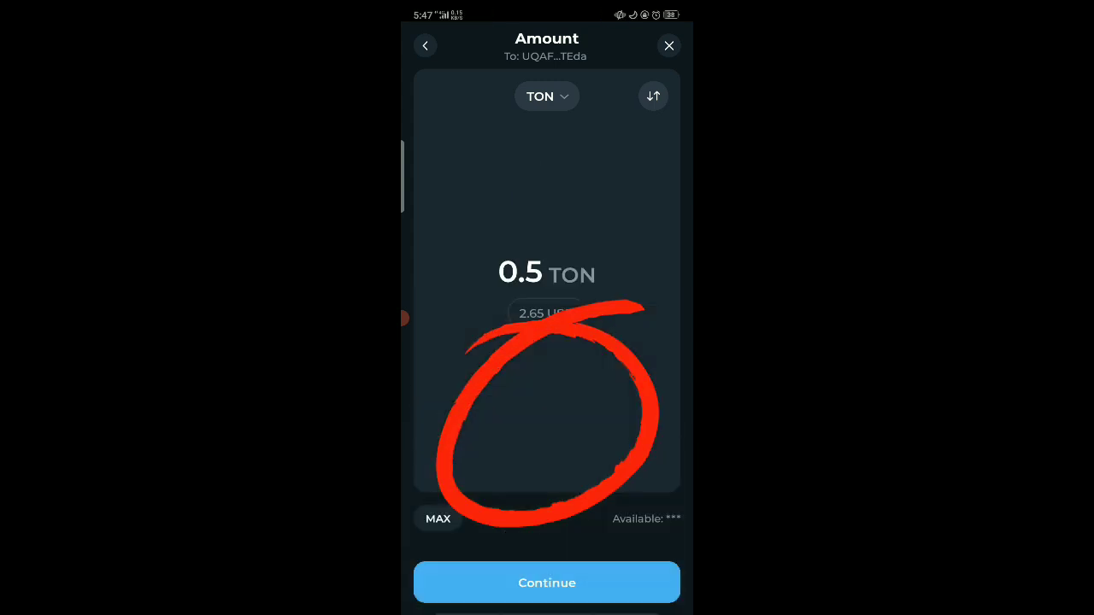
left_click(547, 581)
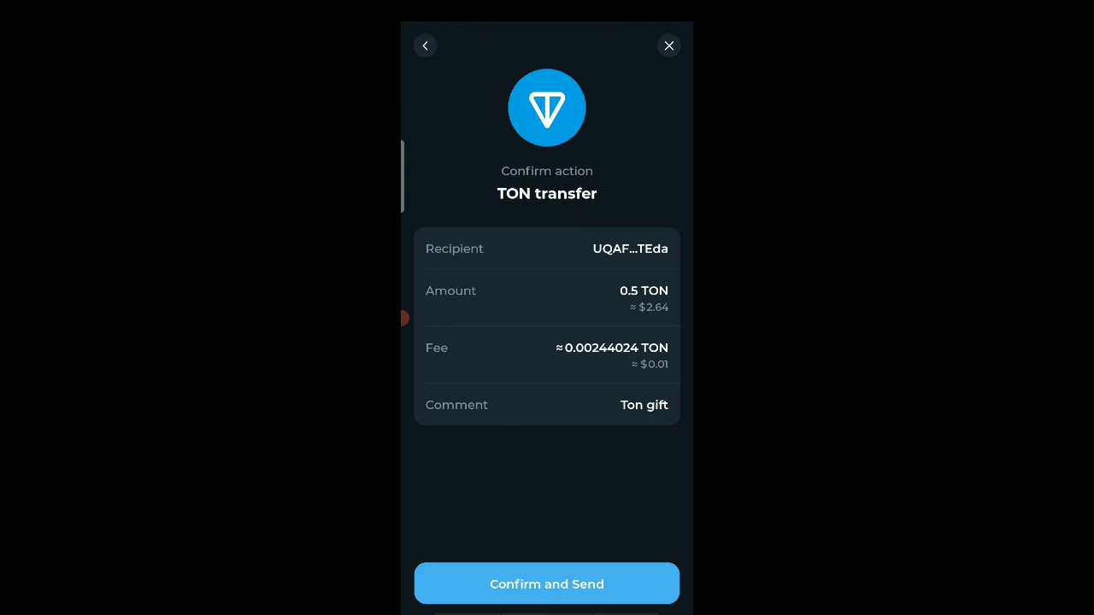
Confirm and Send the transfer, then start the passcode, erasing two entered digits.
left_click(547, 585)
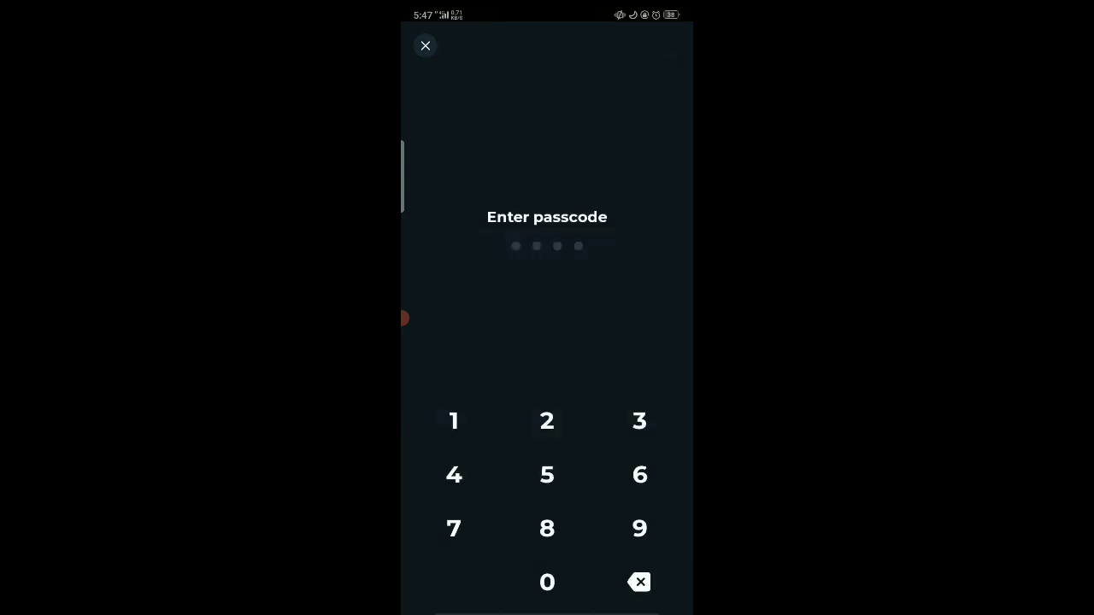
left_click(455, 420)
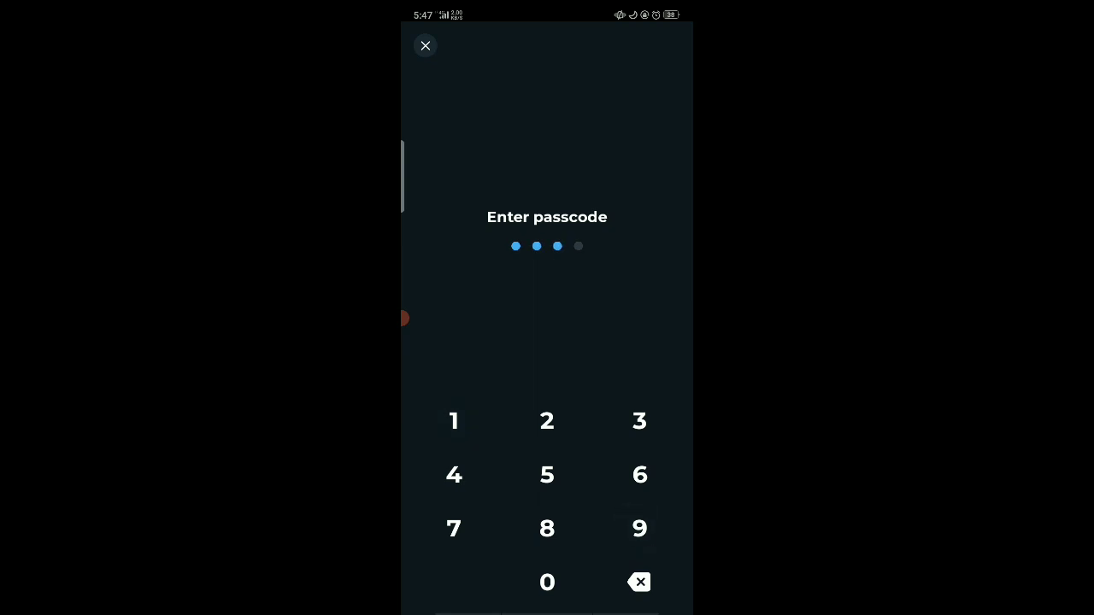
left_click(639, 581)
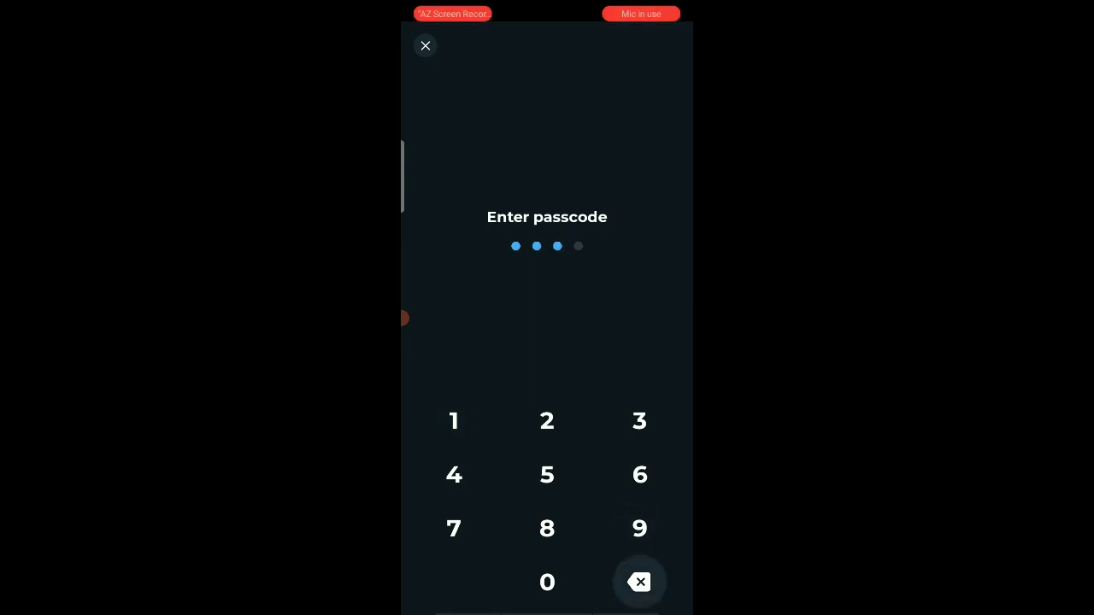
left_click(639, 581)
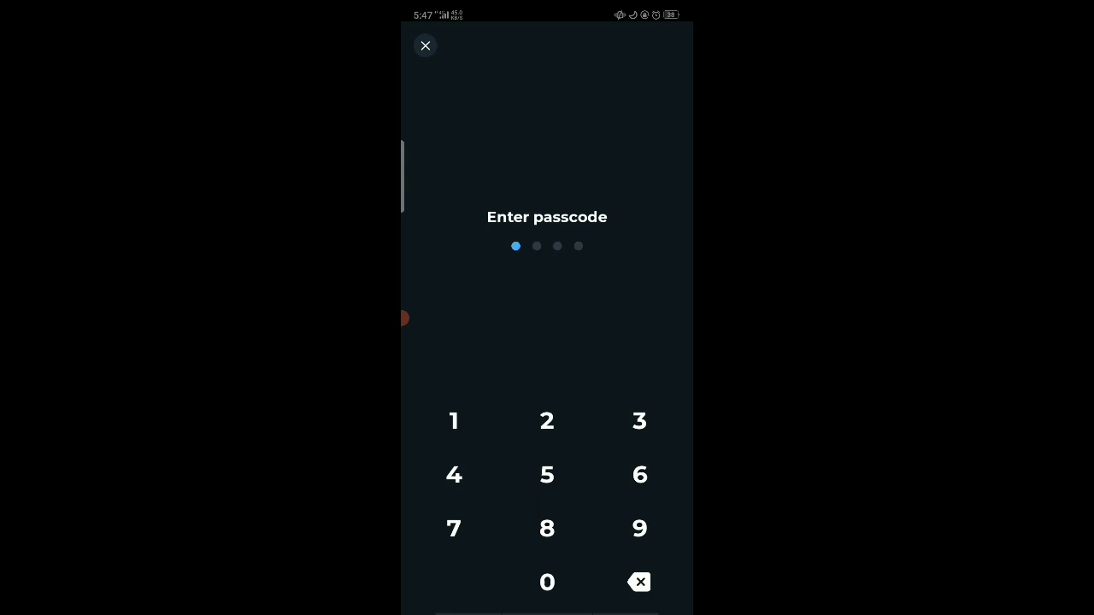